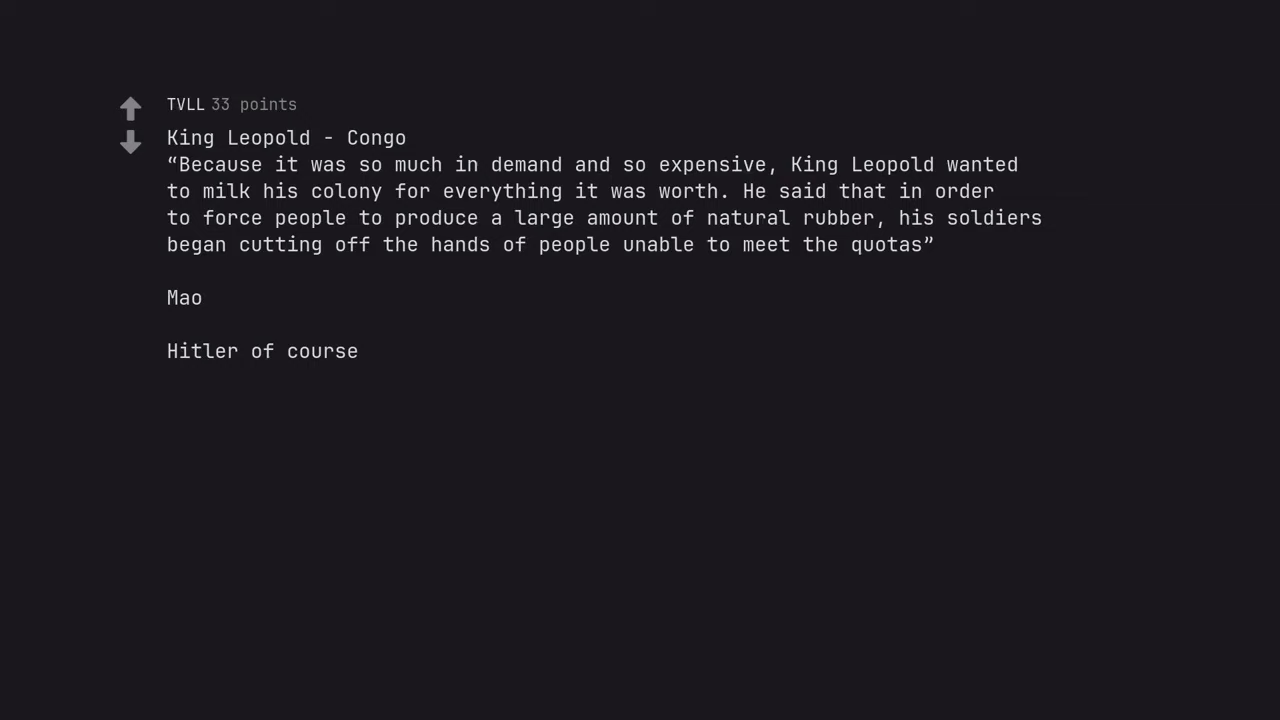
{"action": "type", "text": "Whoever in Russia was in power during the Ukraine famine (Holdomor)"}
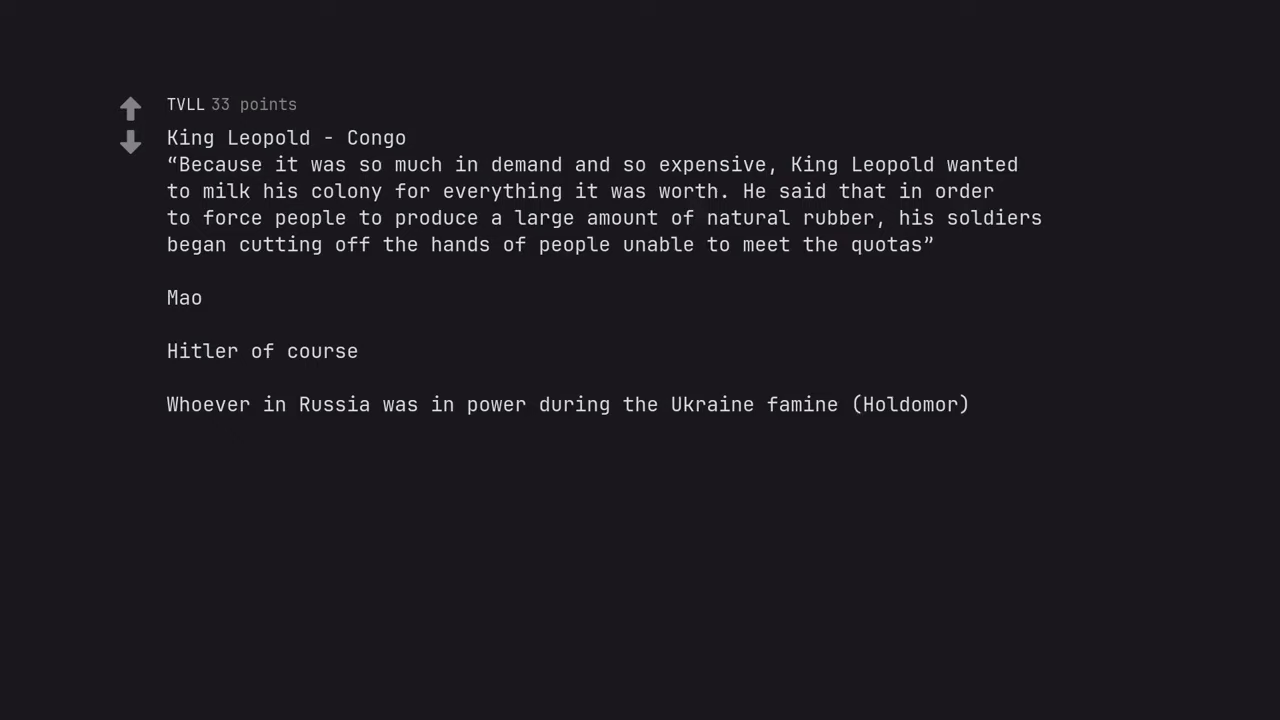
{"action": "type", "text": "Irish Potato Famine caused by the British Govt"}
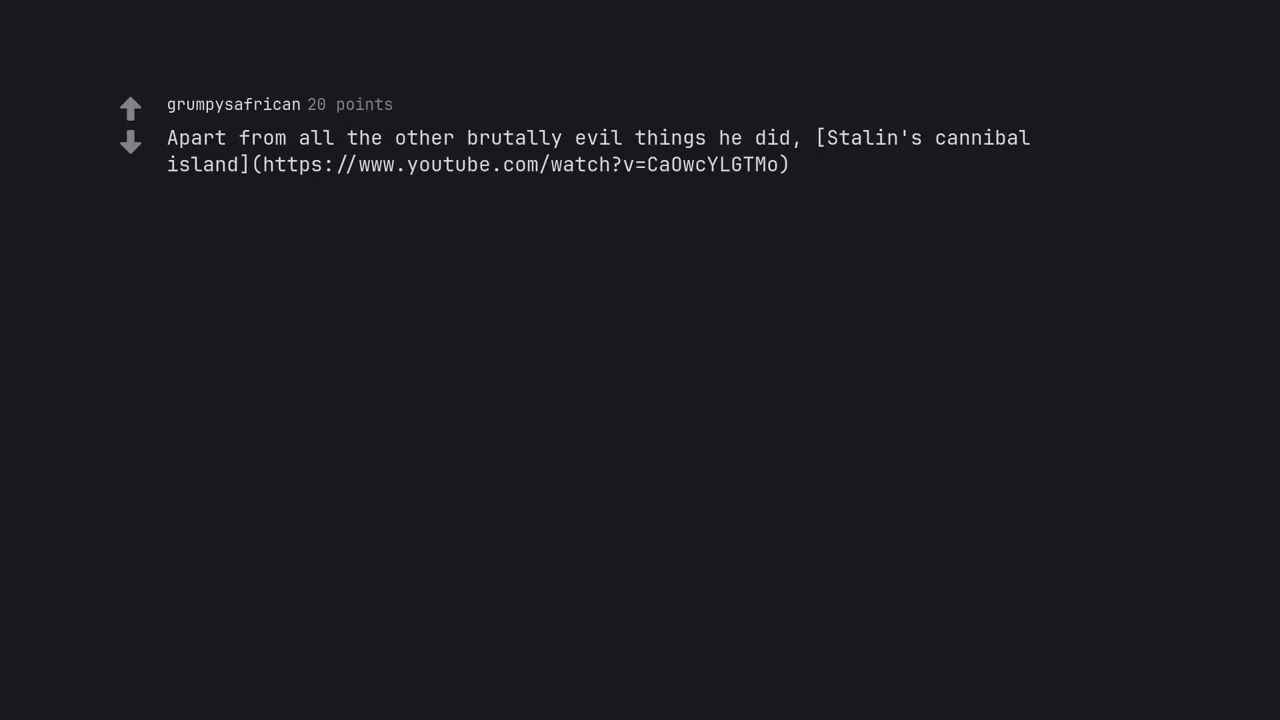
{"action": "type", "text": "Khmer Rouge, Unit 731, Nanjing Massacre, Rwanda Genocide"}
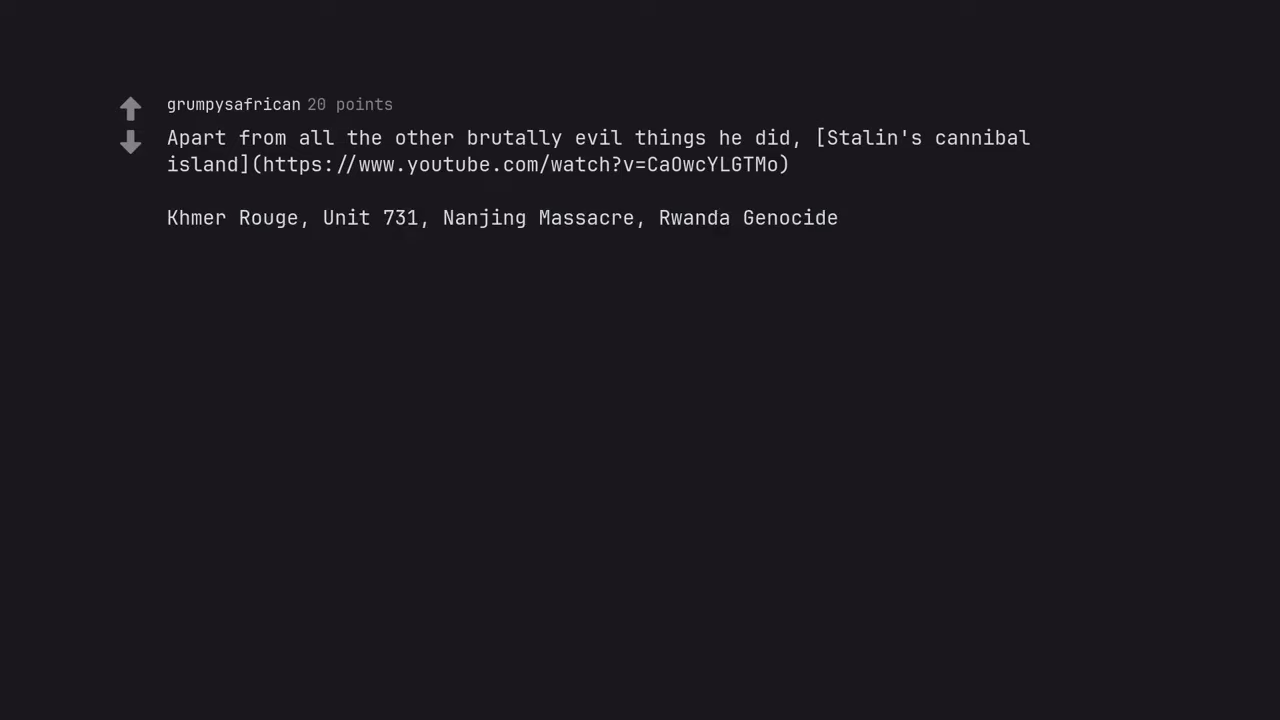